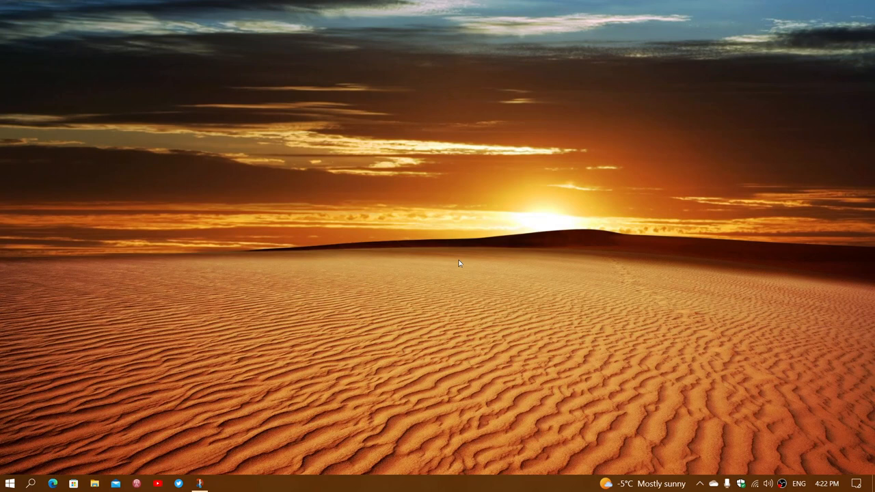
mouse_move(201, 484)
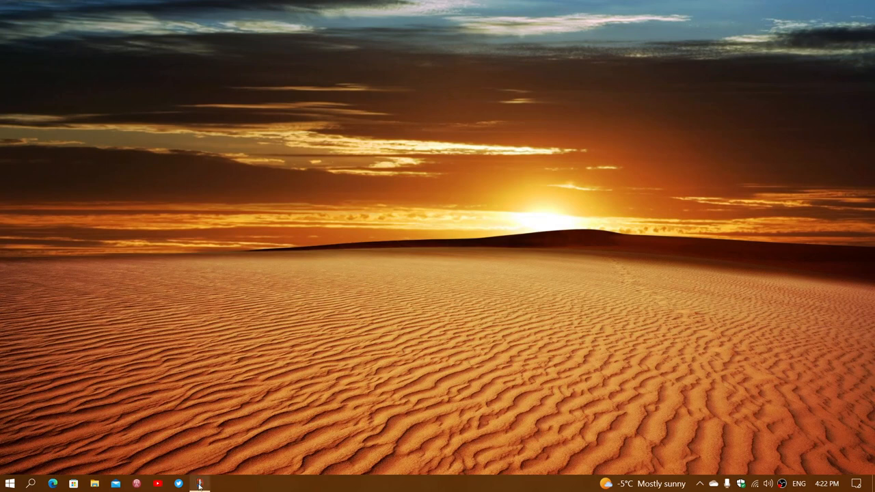
Launch Snip & Sketch briefly and close it again
click(200, 484)
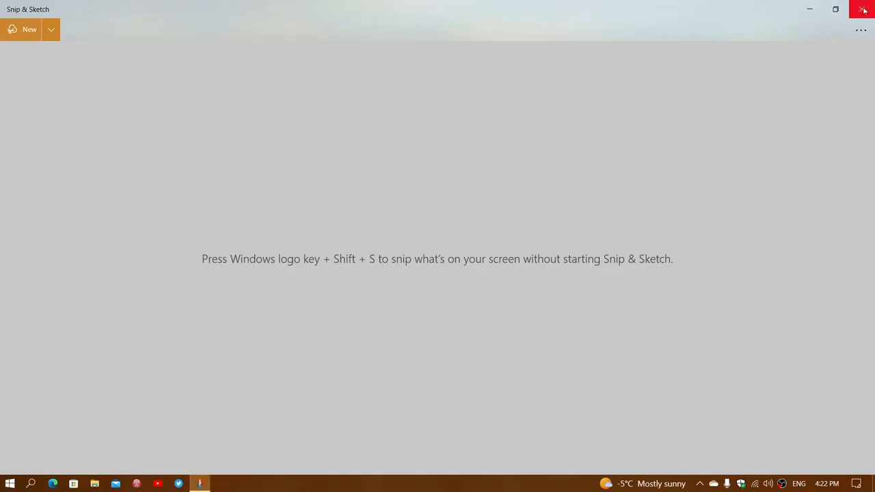
click(863, 8)
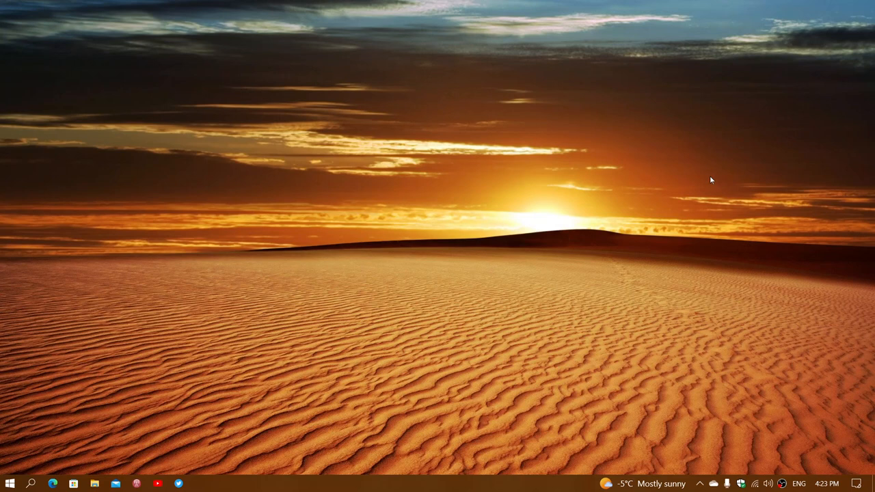
mouse_move(158, 418)
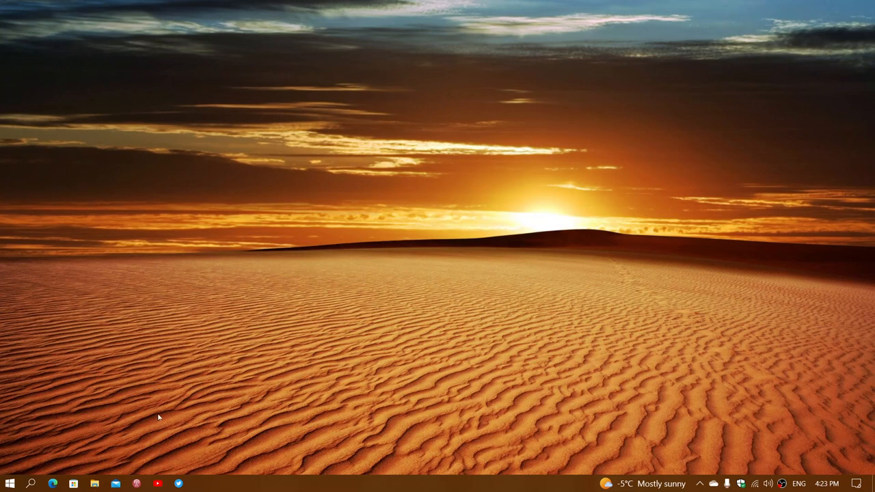
mouse_move(105, 421)
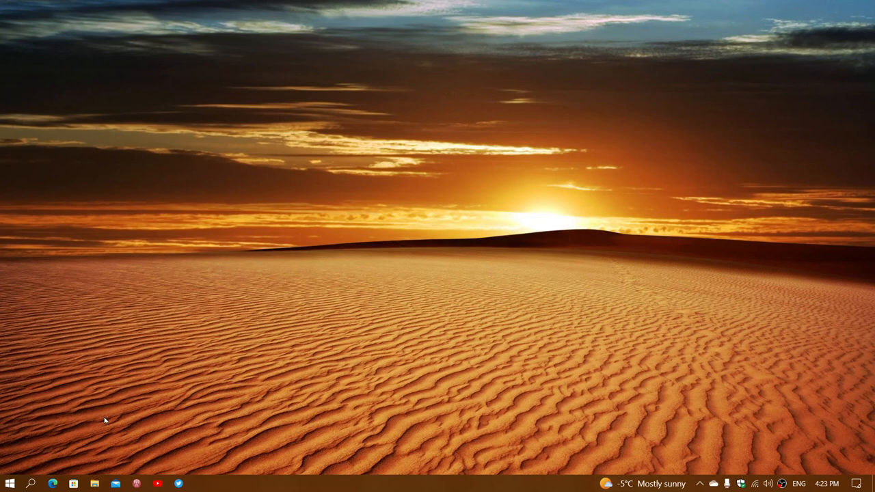
mouse_move(44, 473)
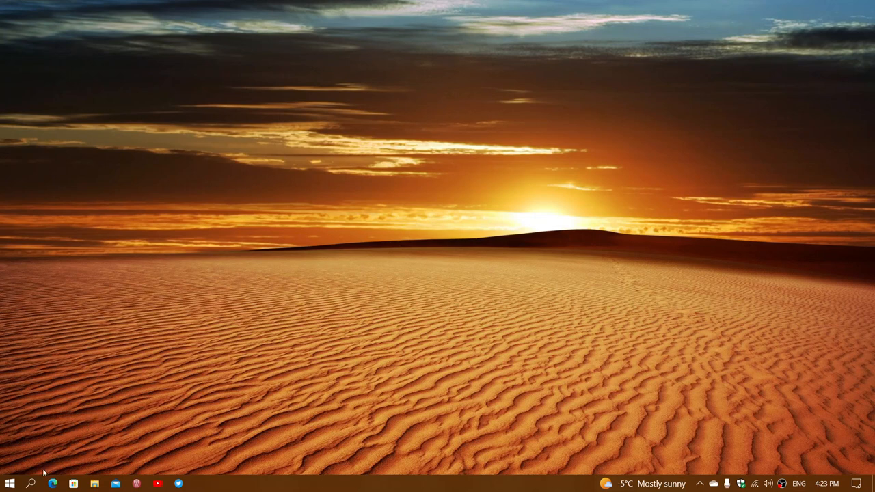
Scroll the Start menu app list to S and launch Snip & Sketch
click(8, 484)
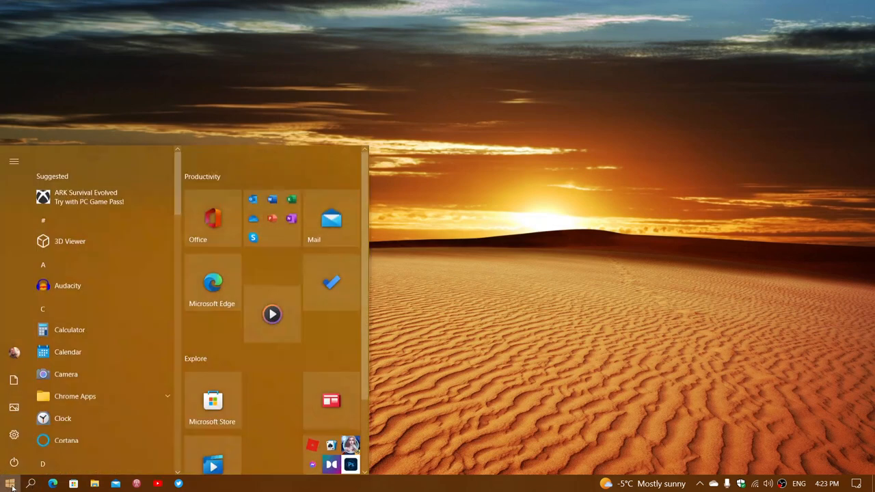
scroll(down, 3)
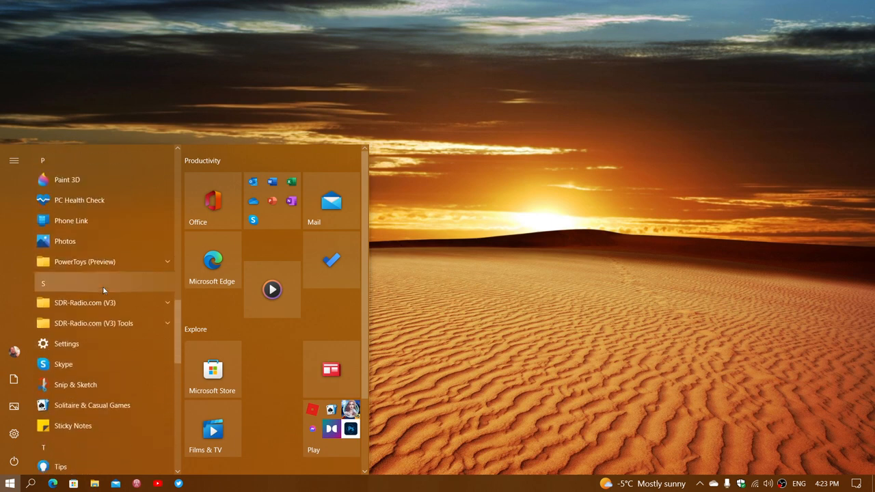
mouse_move(96, 386)
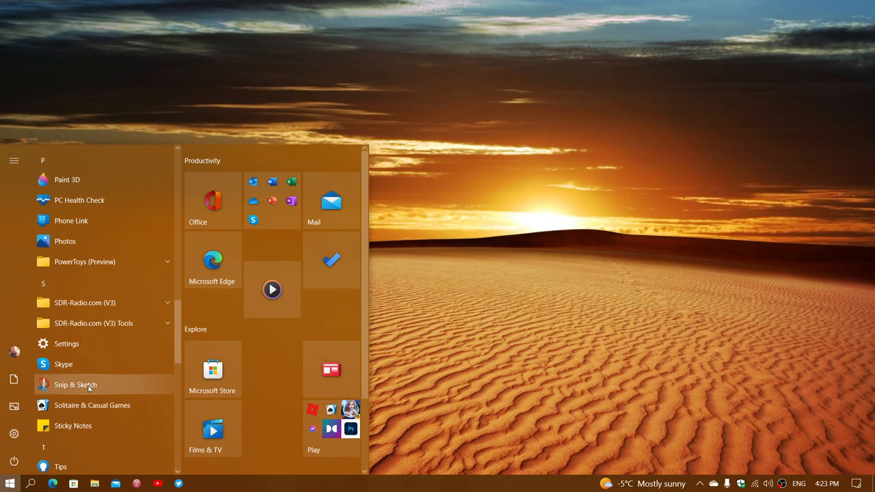
click(75, 386)
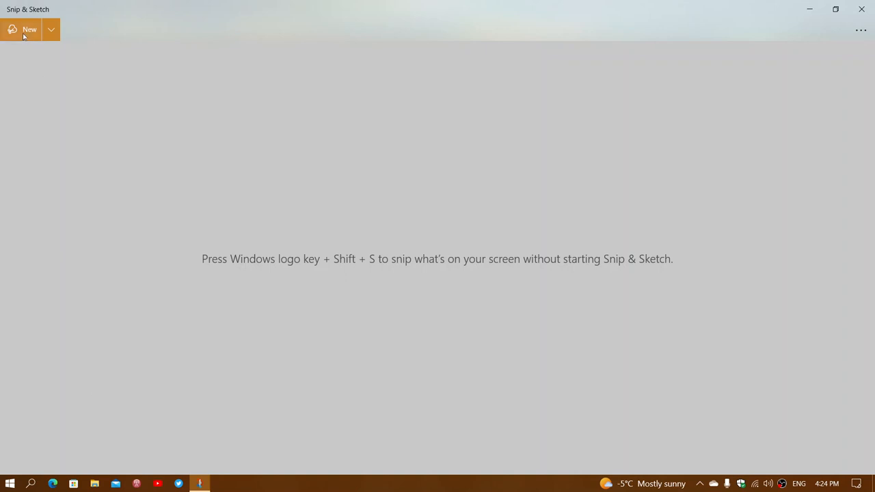
Start a new rectangular snip and capture an area of the sunset sky
click(30, 30)
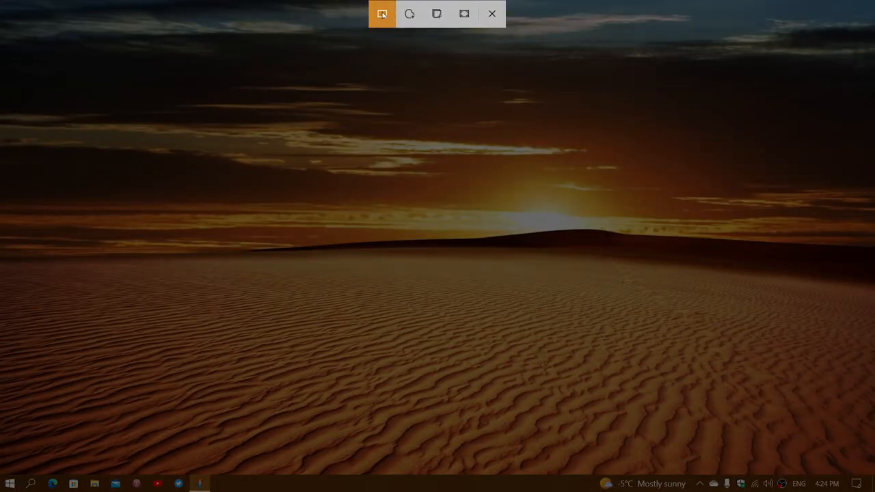
mouse_move(381, 14)
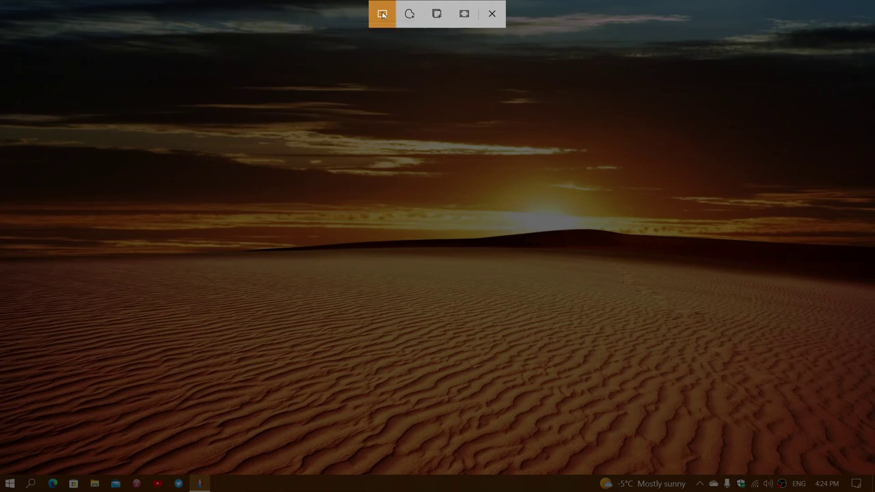
click(383, 13)
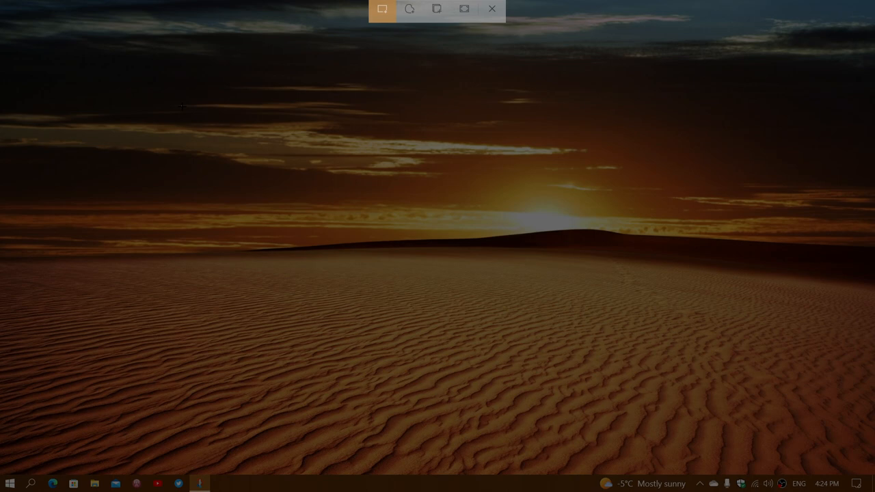
drag(184, 107, 794, 275)
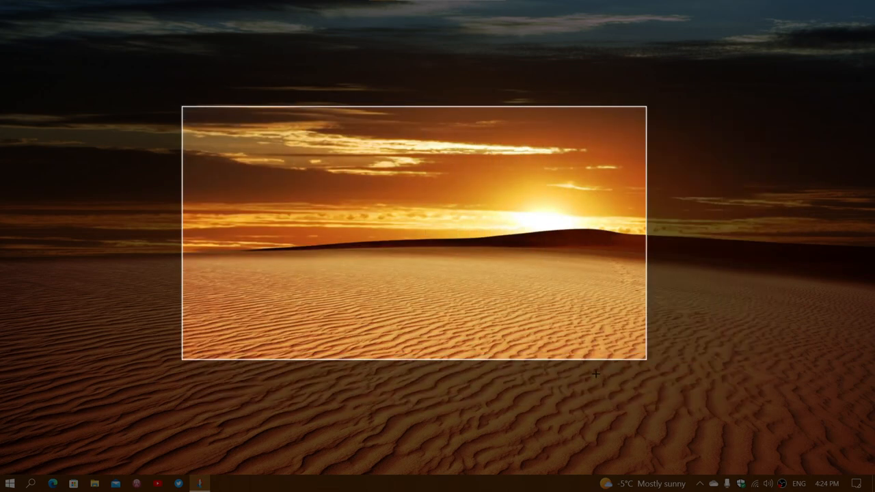
drag(596, 374, 647, 364)
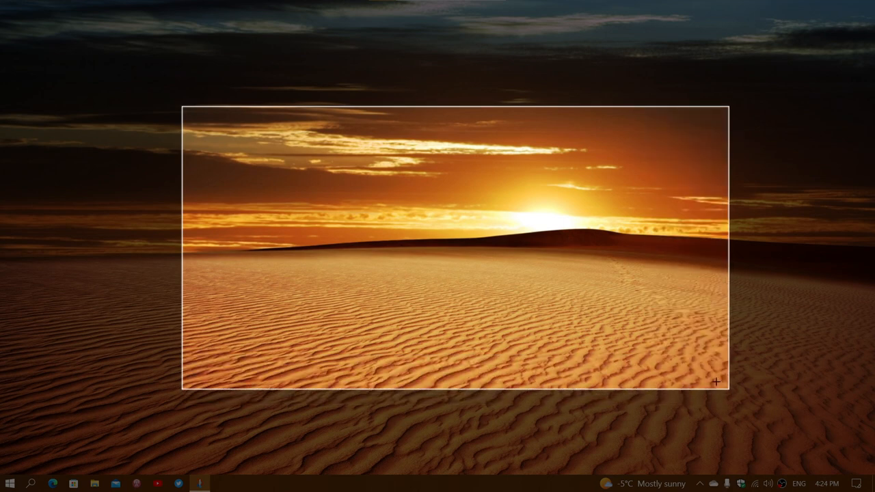
drag(716, 382, 579, 335)
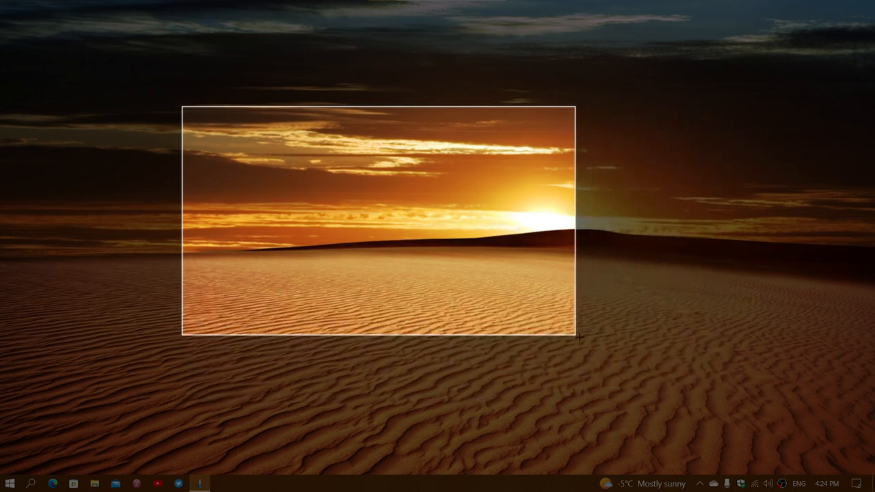
drag(580, 337, 588, 307)
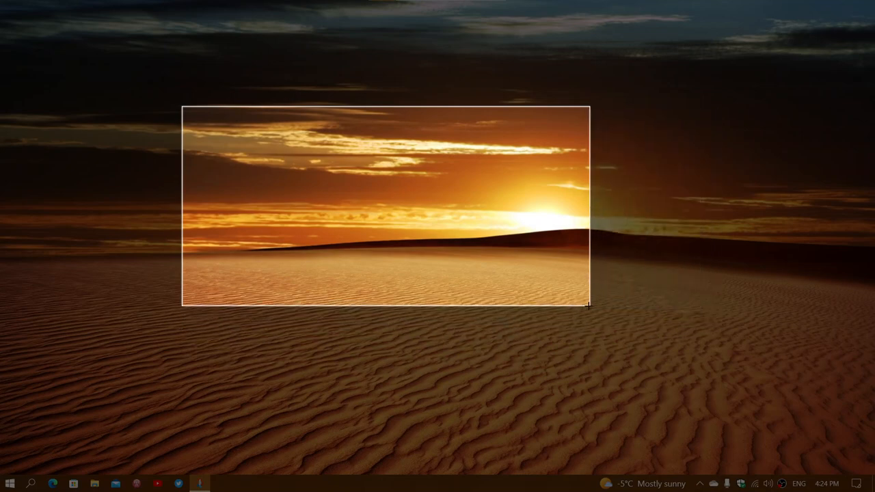
drag(588, 308, 410, 225)
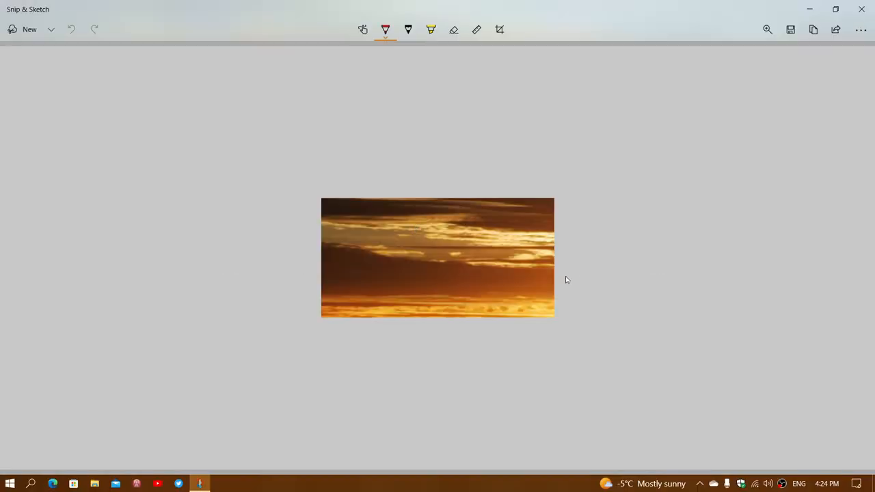
mouse_move(566, 281)
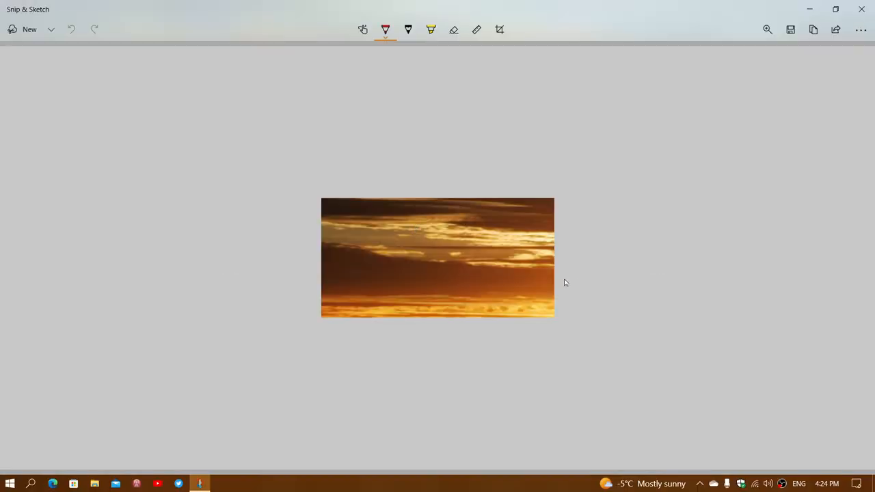
Scribble red pen marks across the sunset snip, then close the window
click(385, 30)
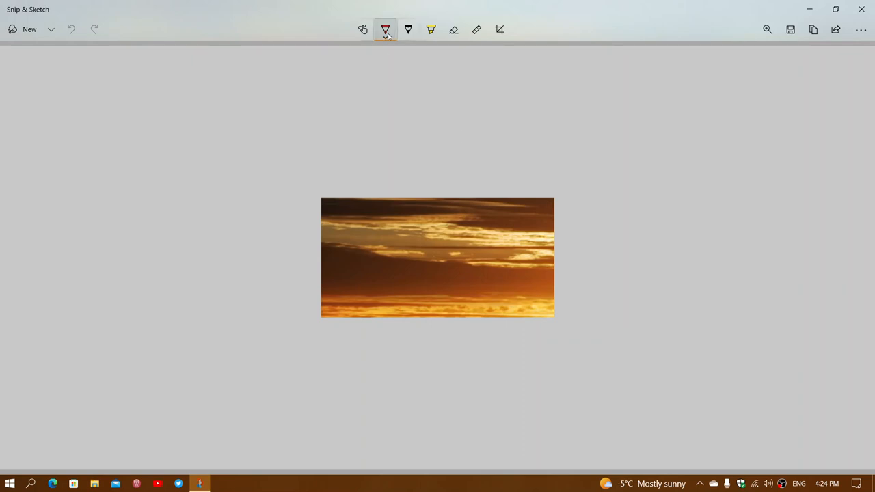
drag(440, 225, 399, 290)
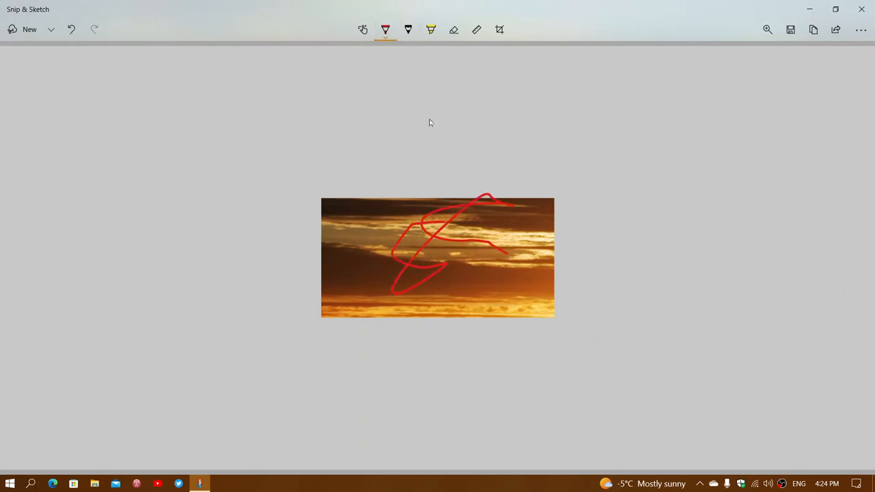
mouse_move(407, 160)
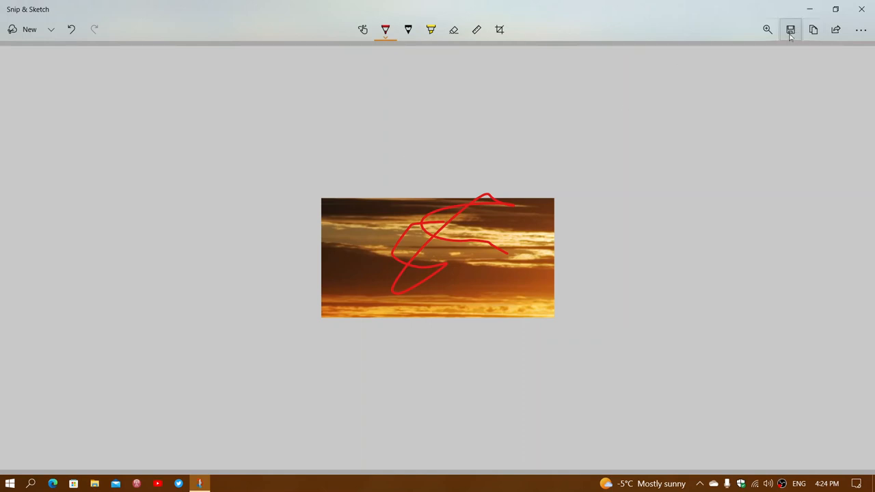
mouse_move(791, 30)
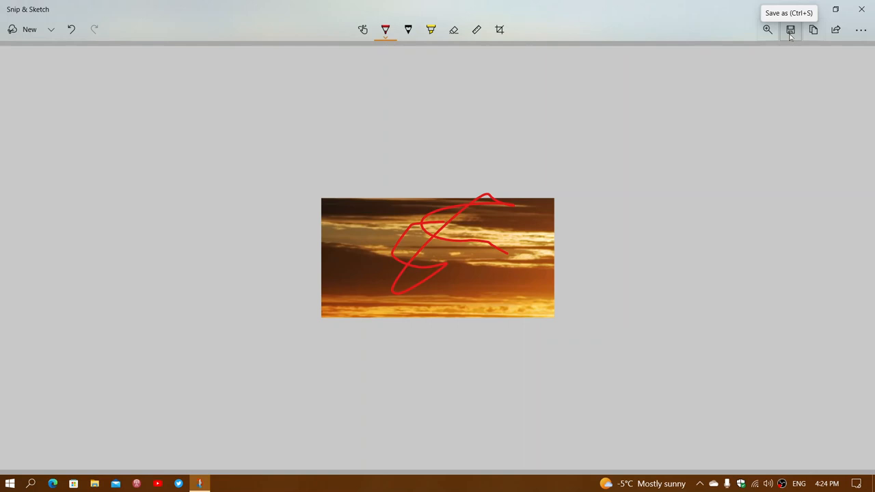
mouse_move(863, 8)
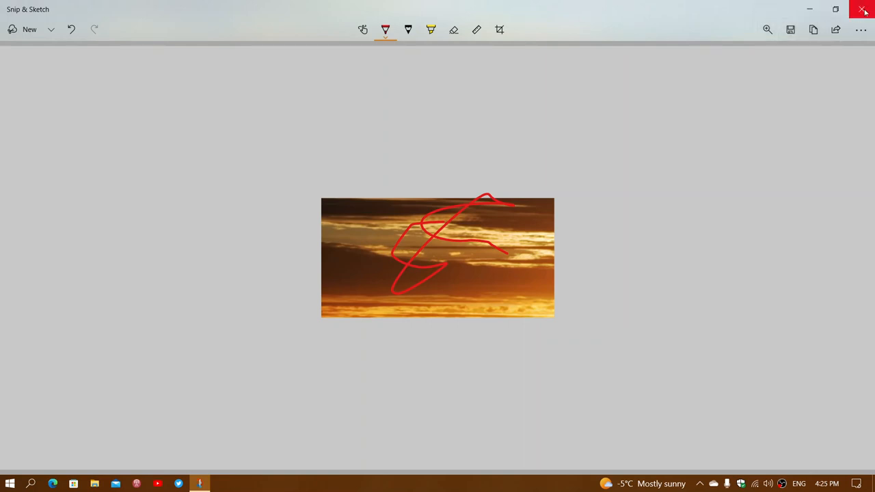
click(865, 8)
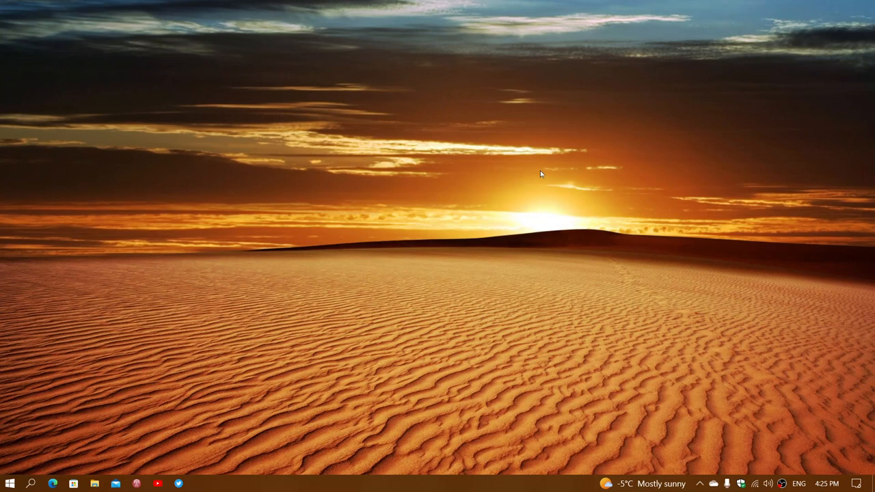
mouse_move(137, 331)
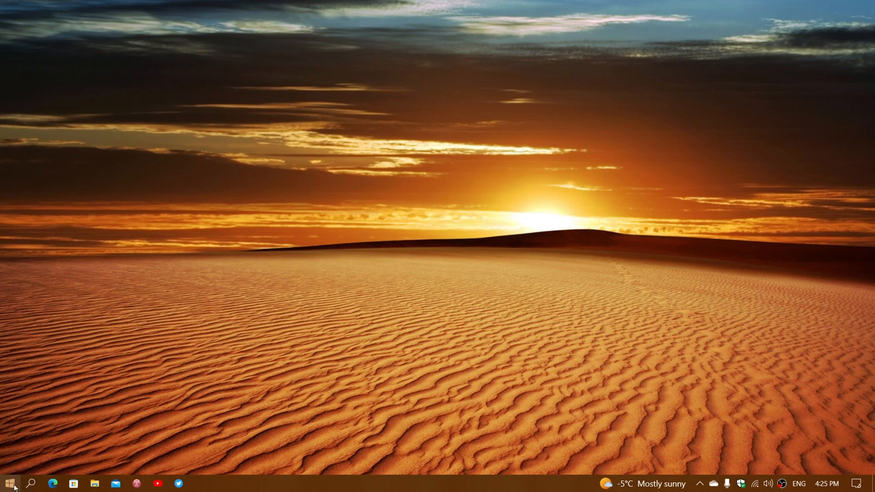
Search Windows for "snip" to launch Snip & Sketch
click(31, 484)
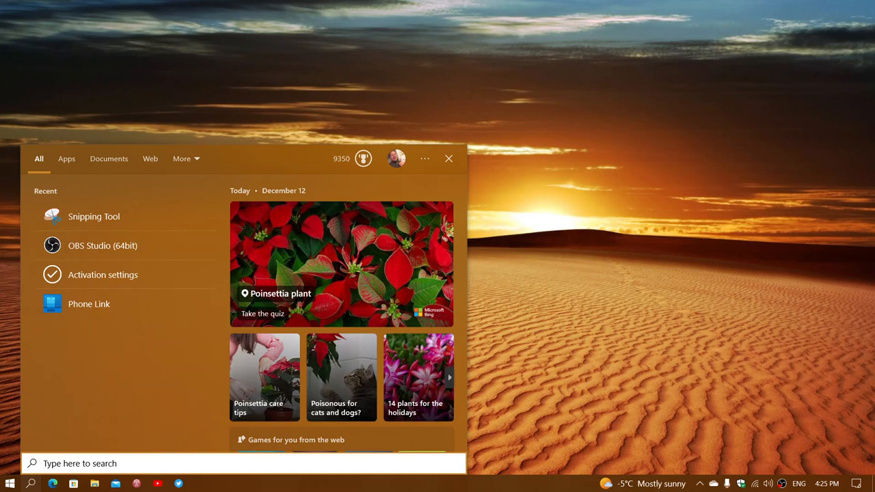
text(snip)
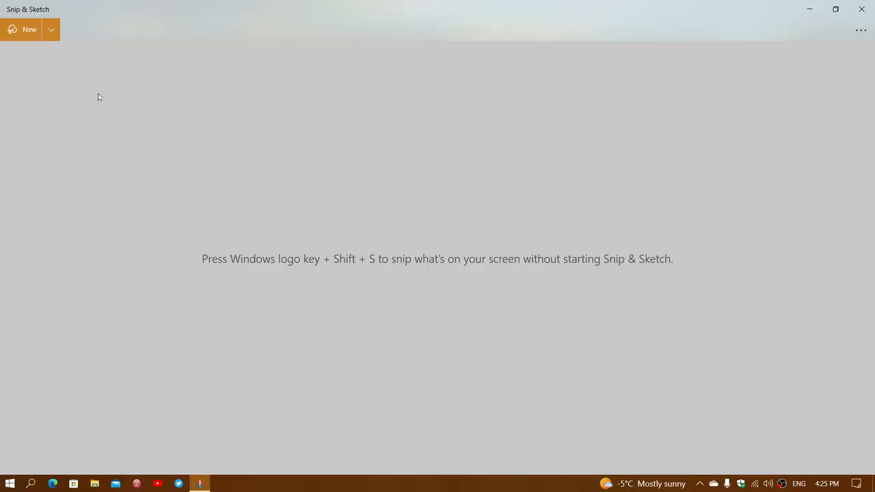
mouse_move(26, 33)
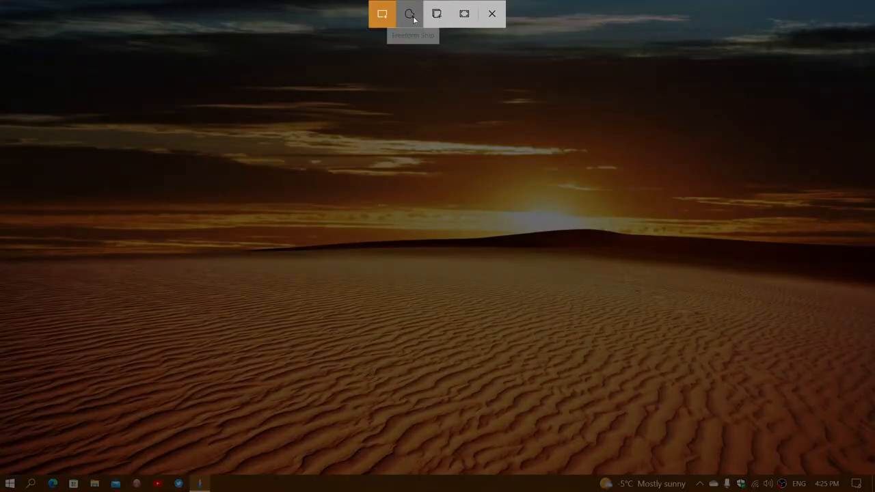
Capture a free-form outline over the desert wallpaper, then close the snip
click(409, 14)
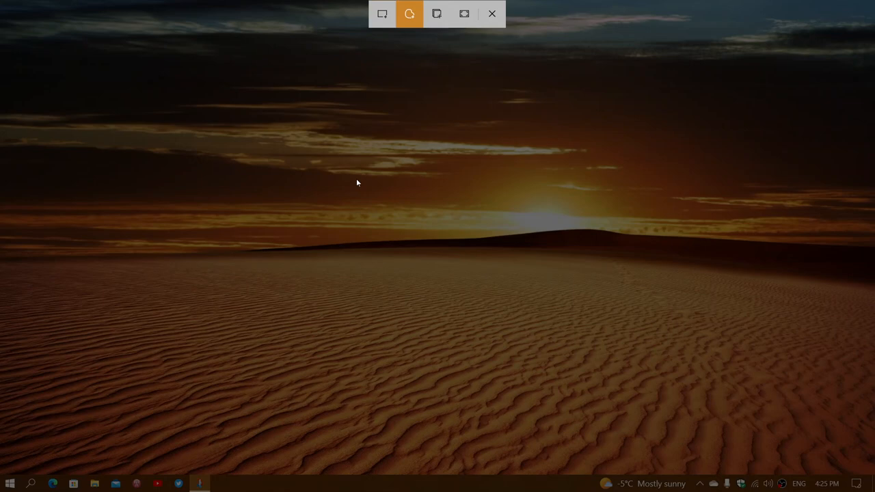
drag(349, 180, 536, 362)
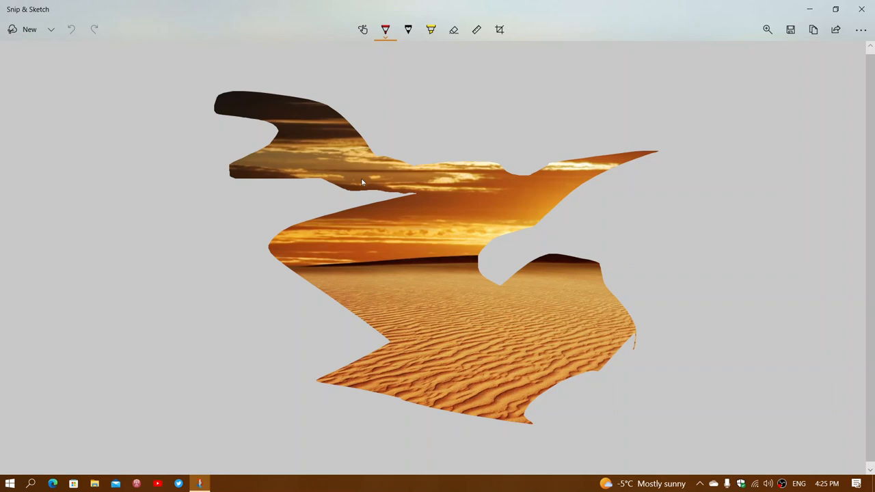
mouse_move(525, 145)
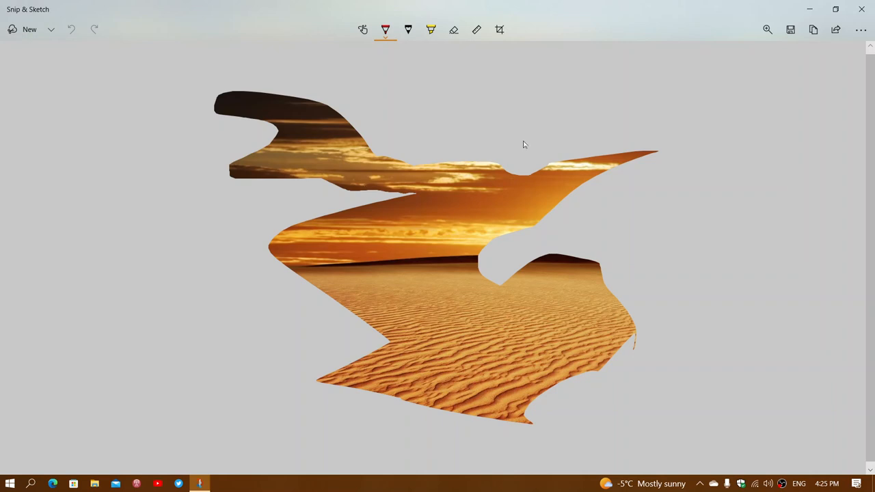
mouse_move(517, 226)
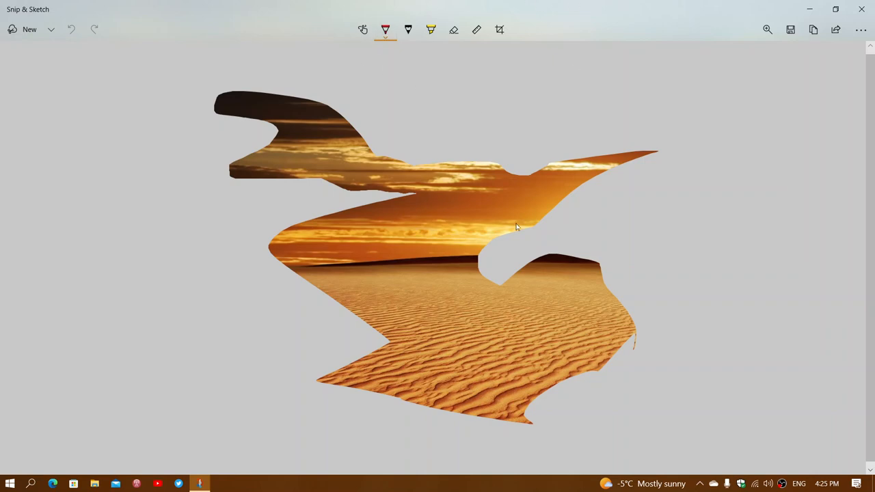
mouse_move(862, 9)
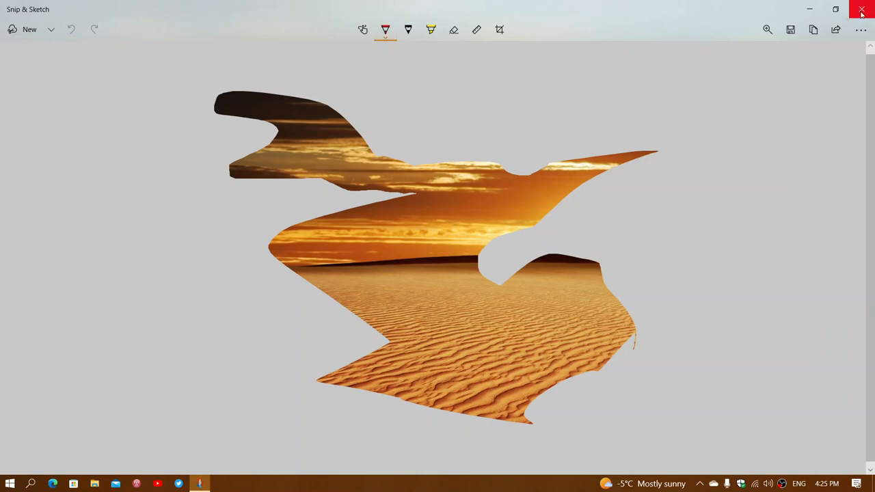
click(861, 10)
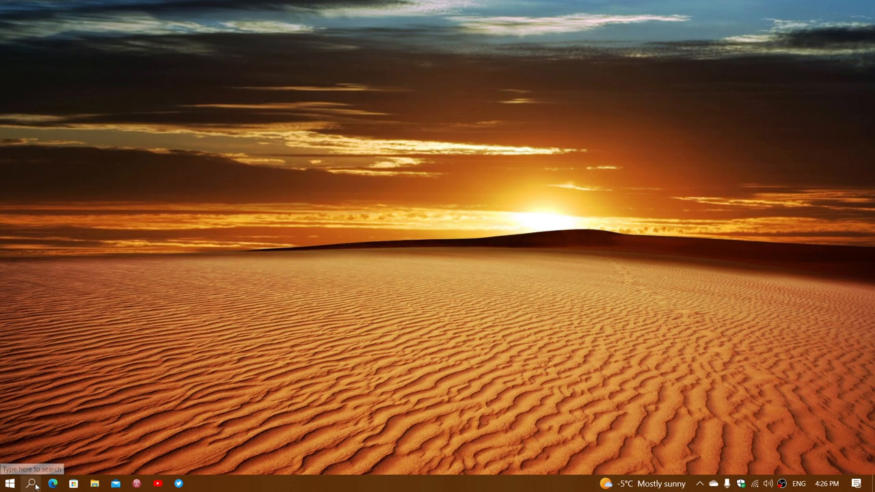
Relaunch Snip & Sketch from the Recent list in Windows search
click(30, 483)
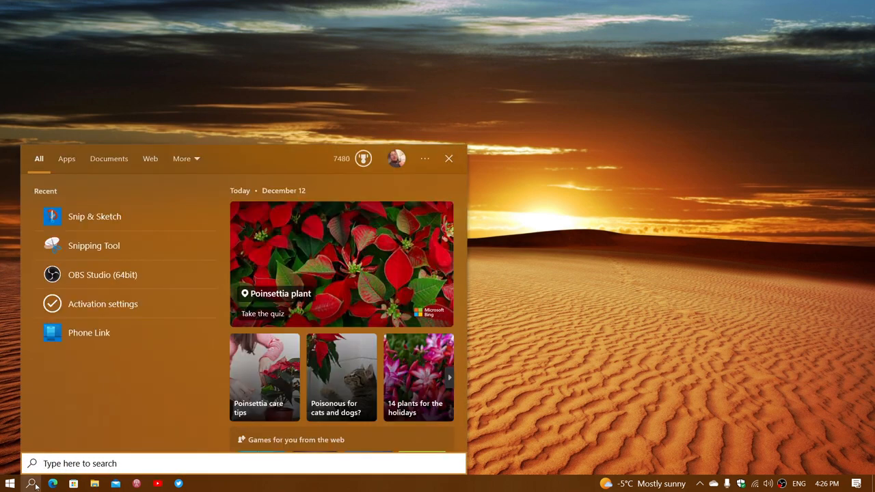
mouse_move(87, 230)
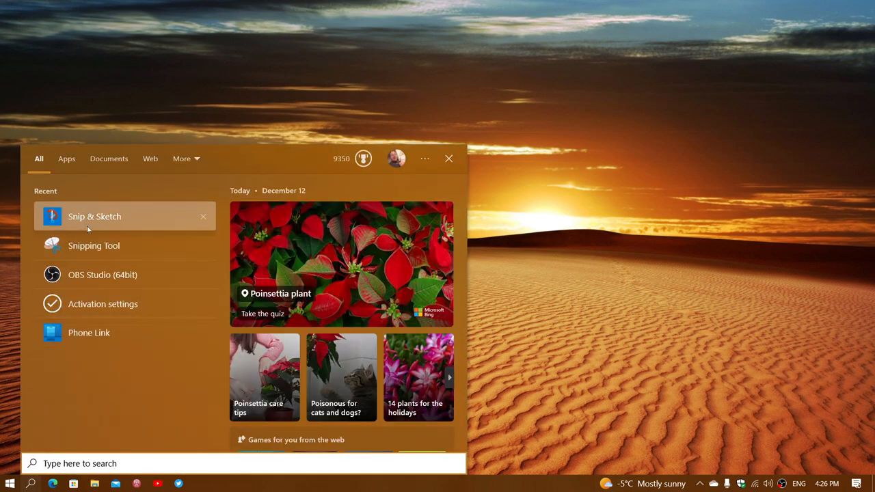
click(94, 216)
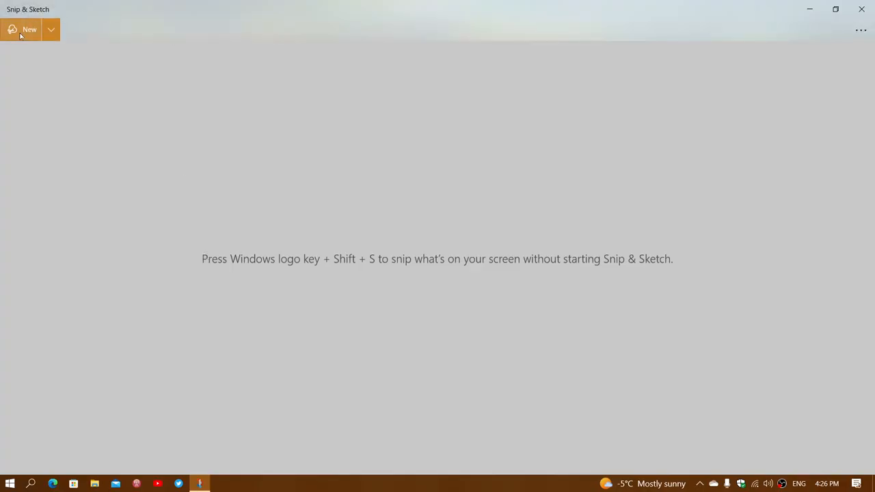
Capture a full-screen snip of the desktop, view it from the notification, then close it
click(28, 30)
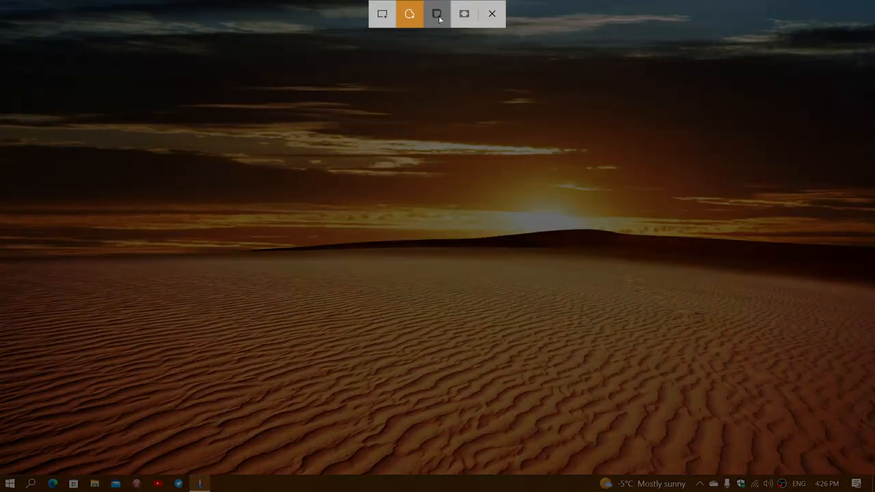
mouse_move(438, 14)
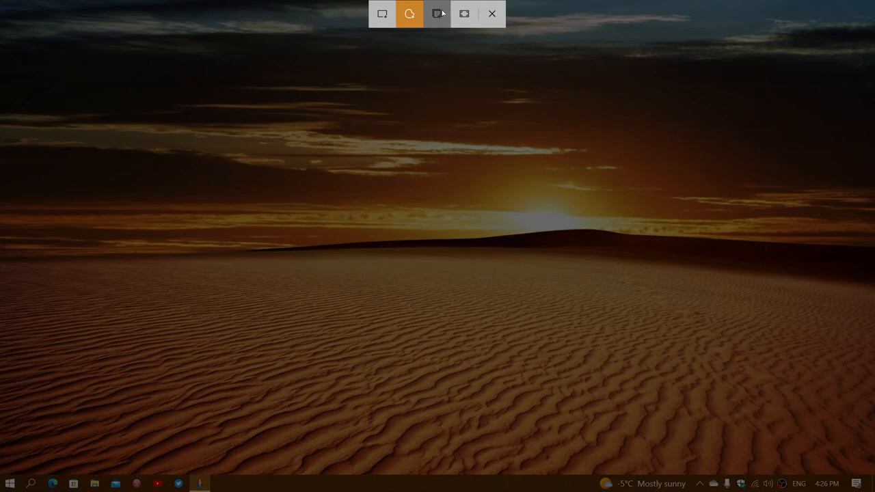
mouse_move(465, 14)
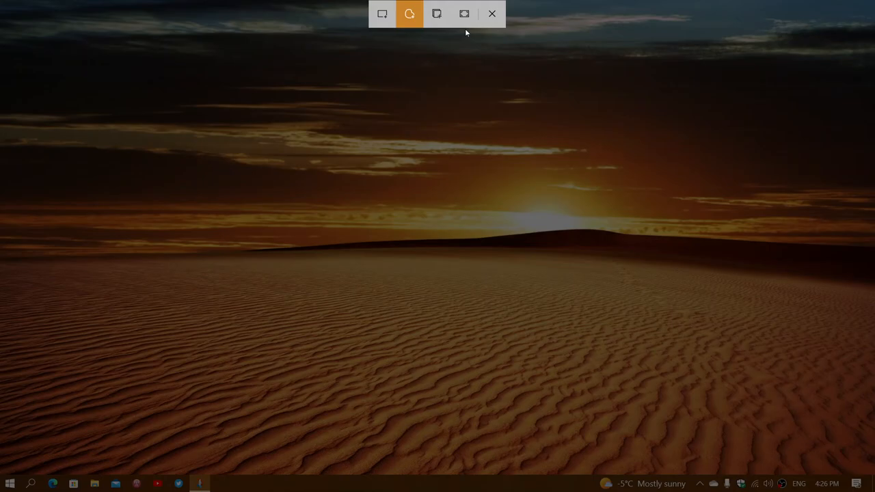
click(492, 14)
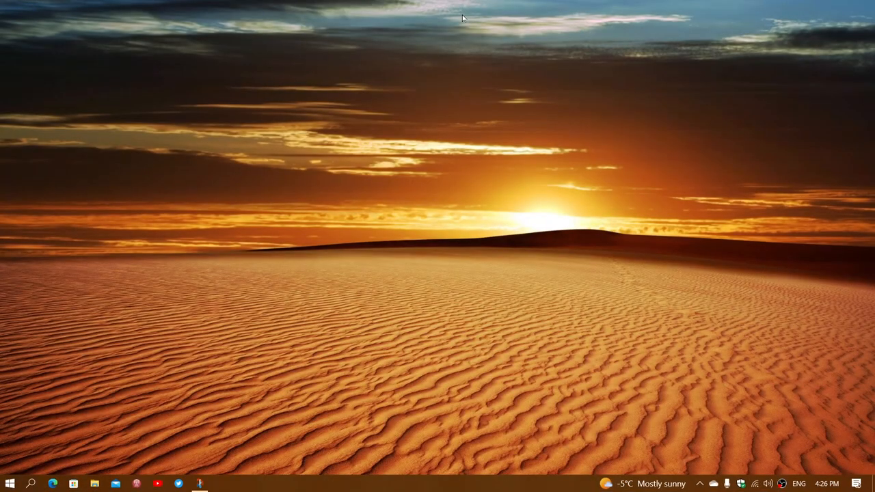
click(182, 483)
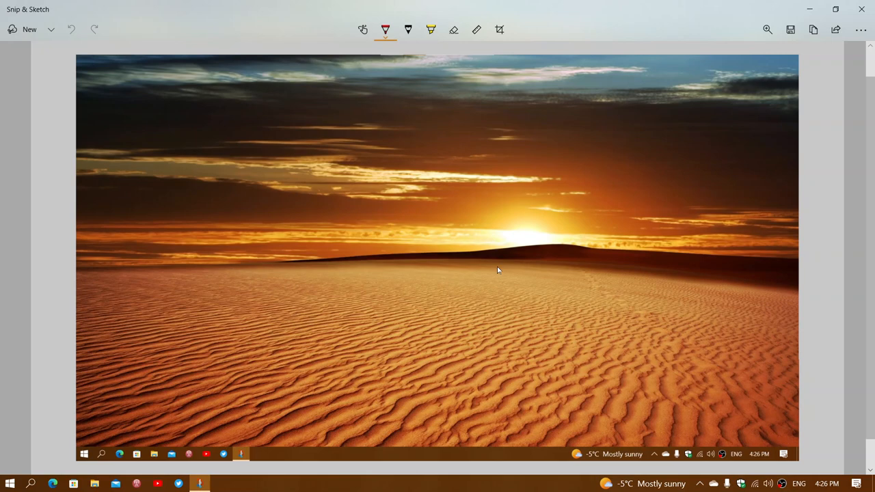
mouse_move(861, 8)
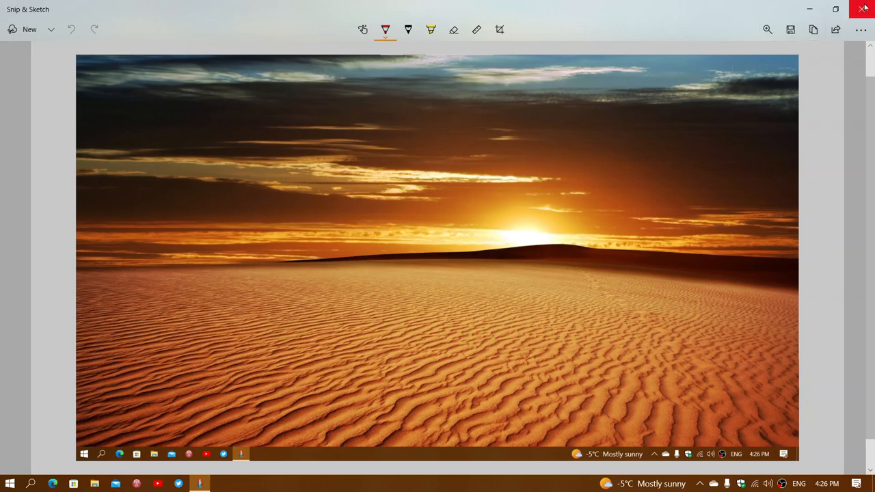
click(864, 8)
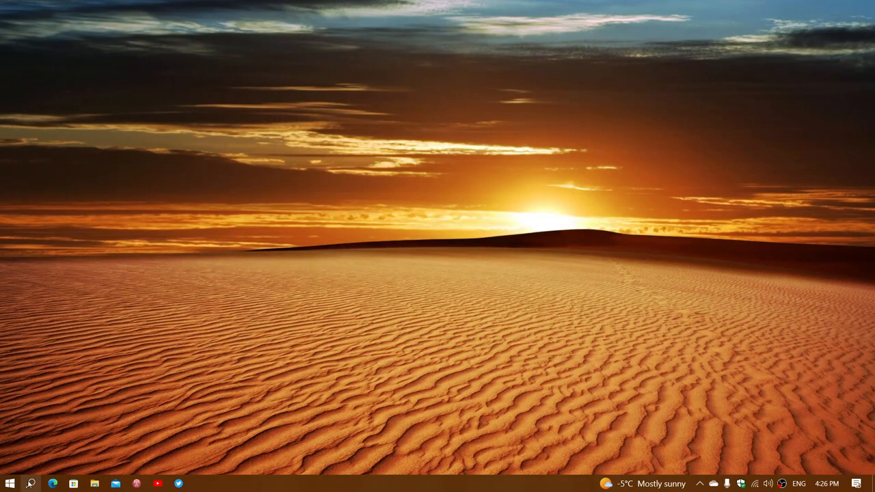
Relaunch Snip & Sketch from its taskbar icon
click(33, 484)
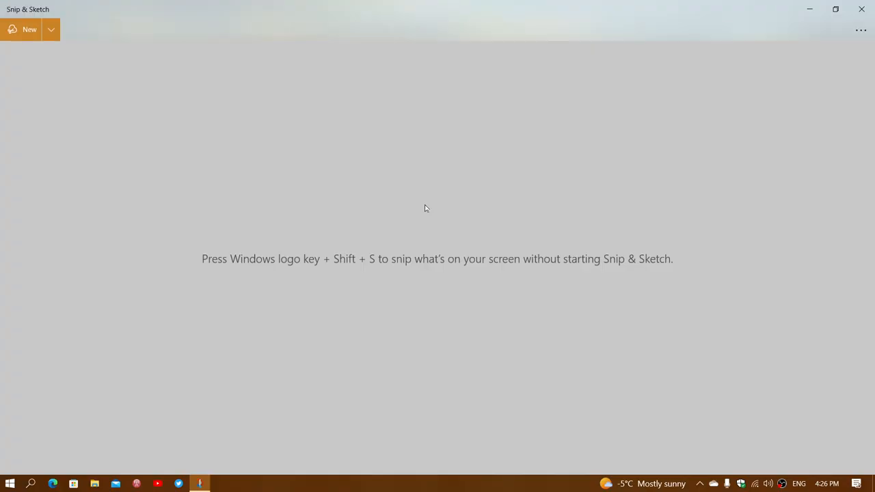
mouse_move(44, 9)
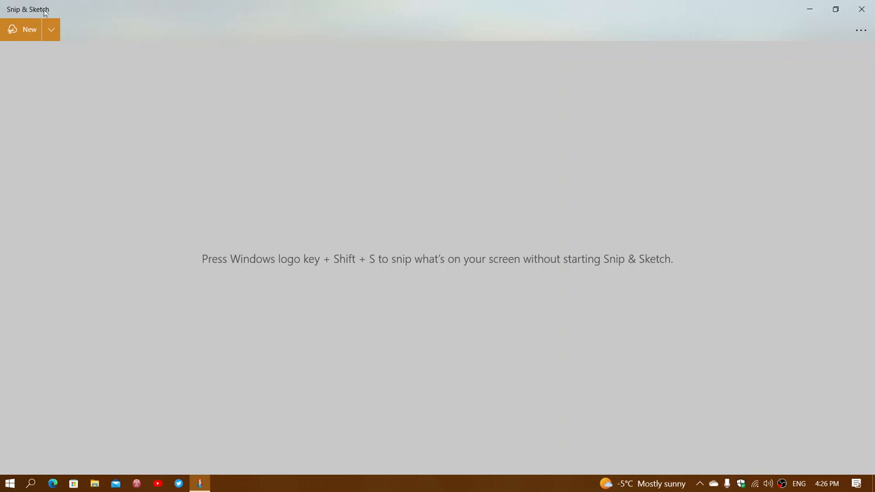